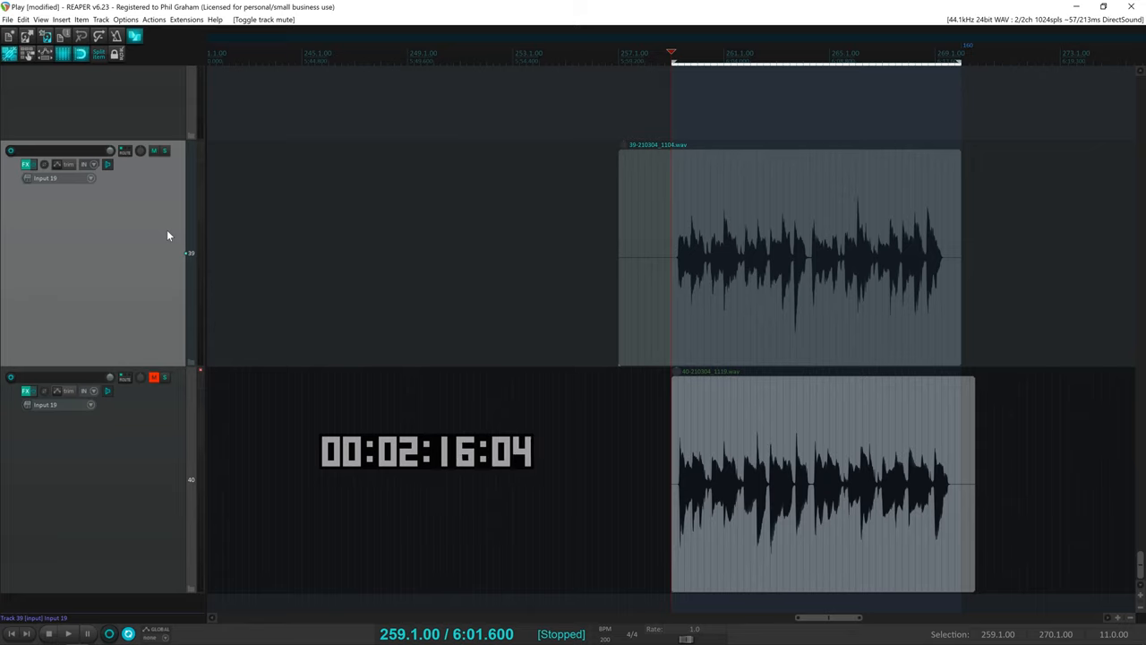
- Audition the first take, then mute track 39, unmute track 40, and audition the second take
left_click(68, 633)
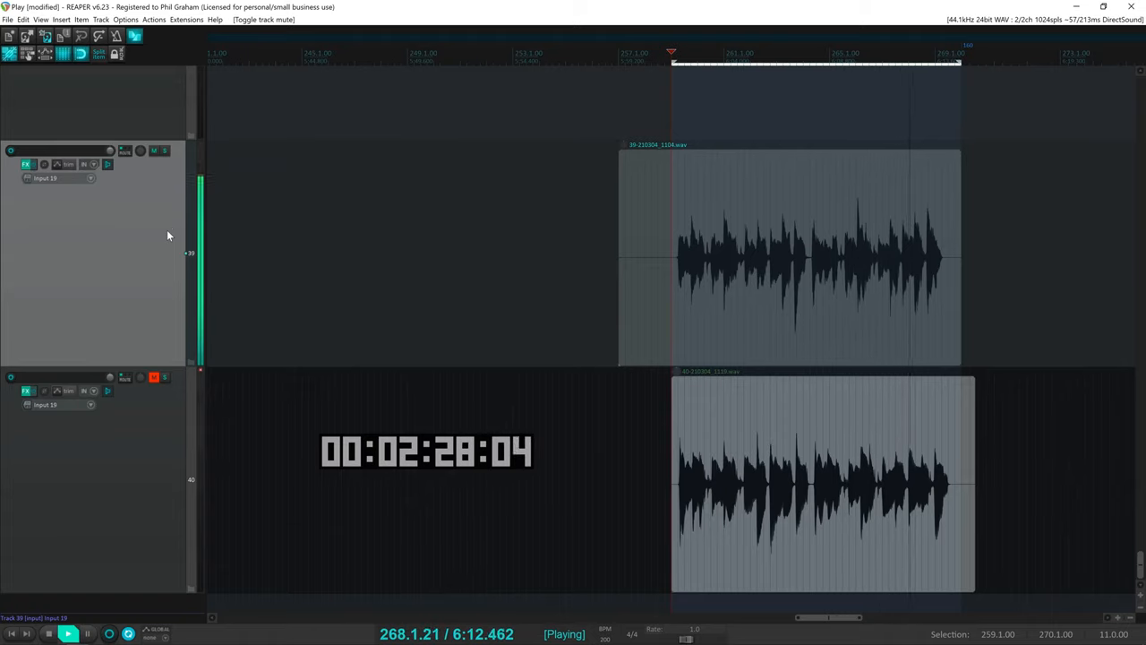
left_click(68, 633)
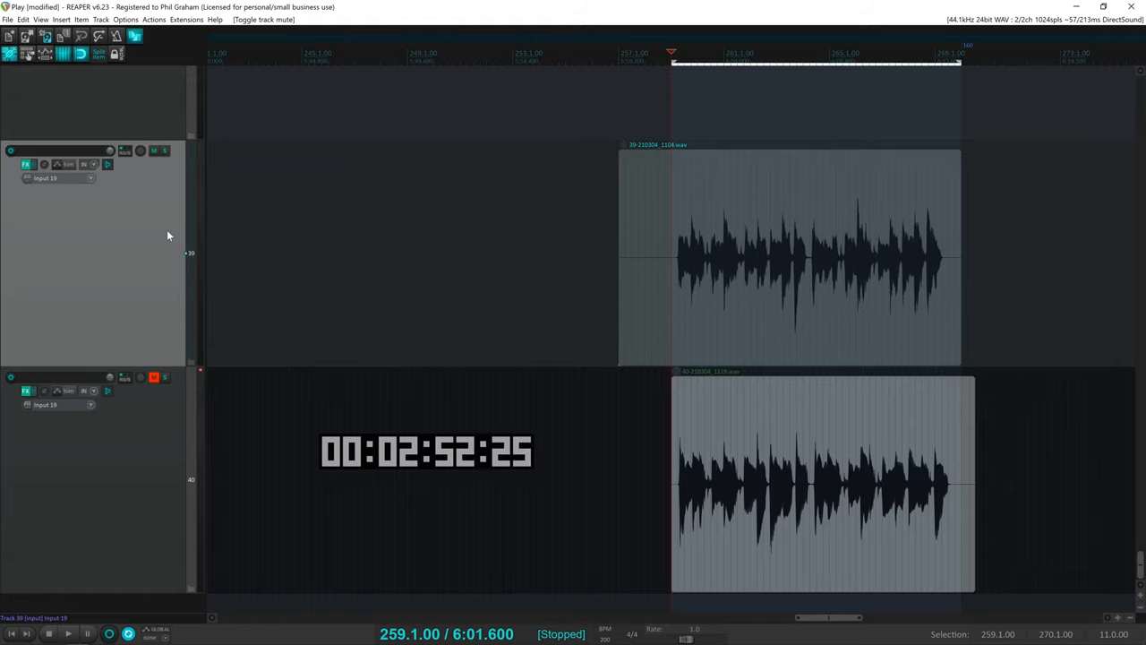
left_click(153, 149)
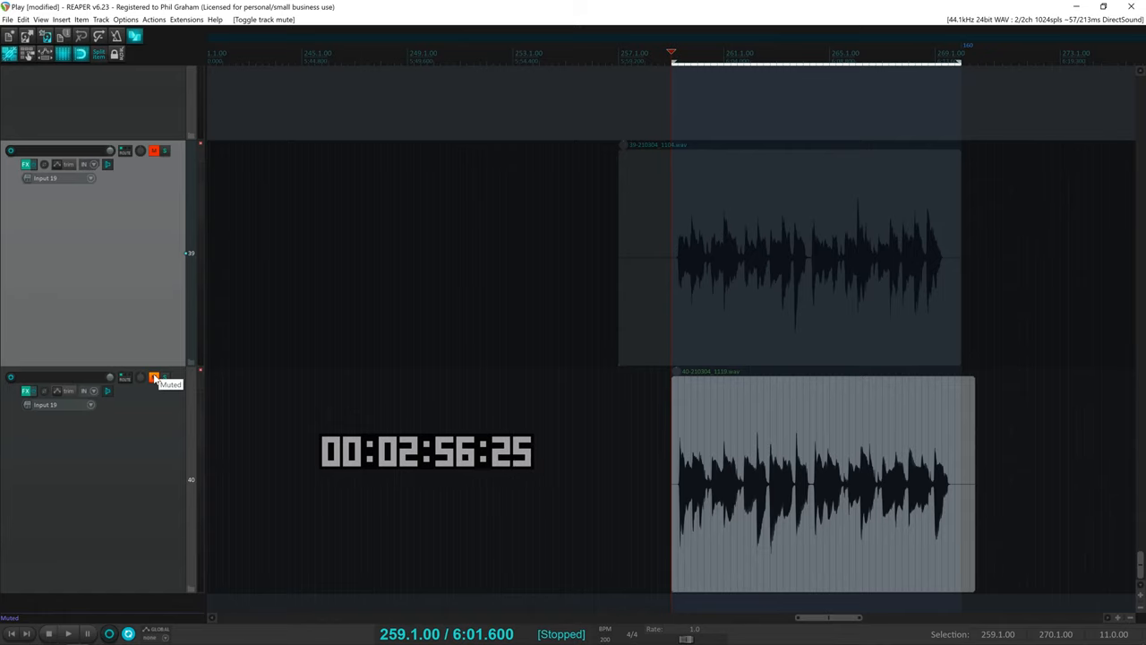
left_click(154, 377)
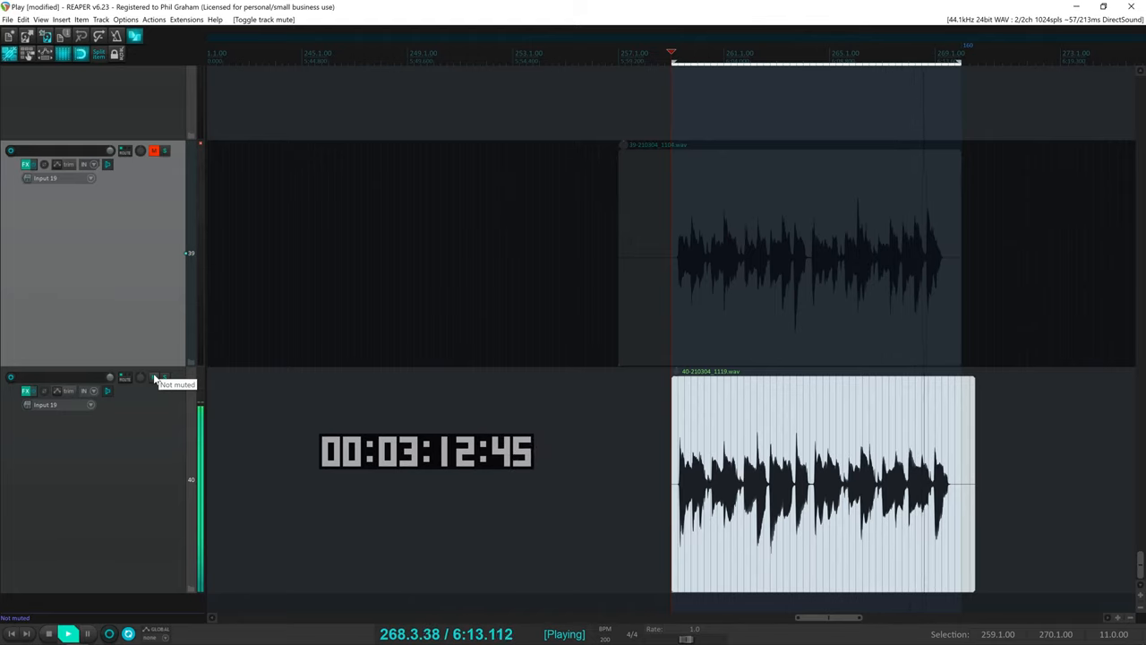
left_click(48, 633)
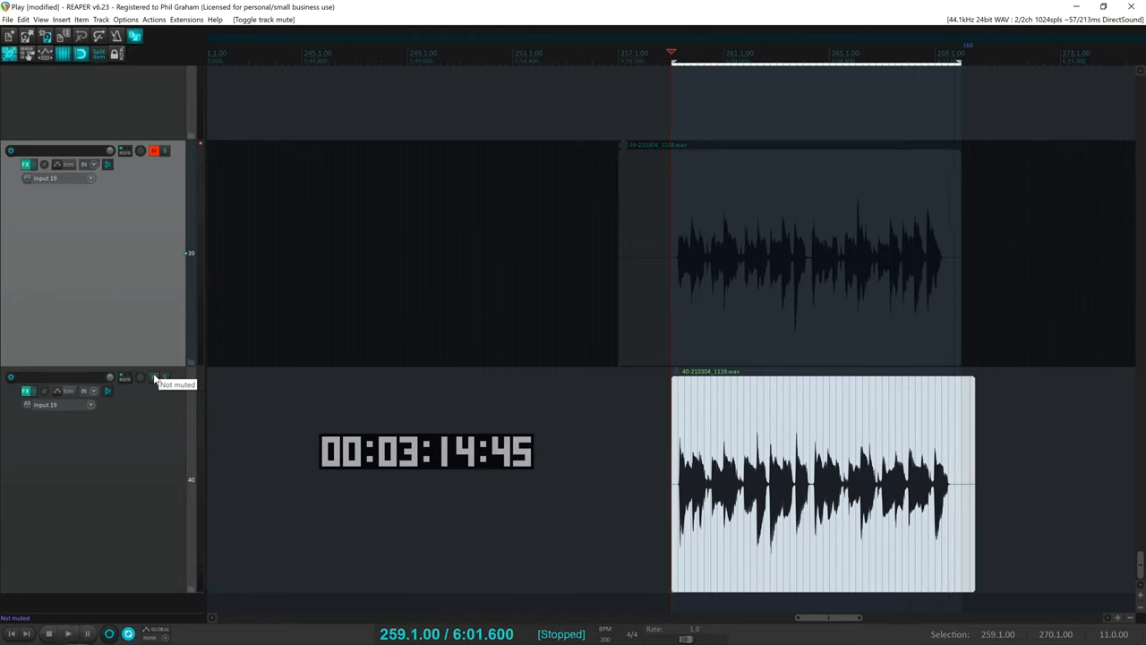